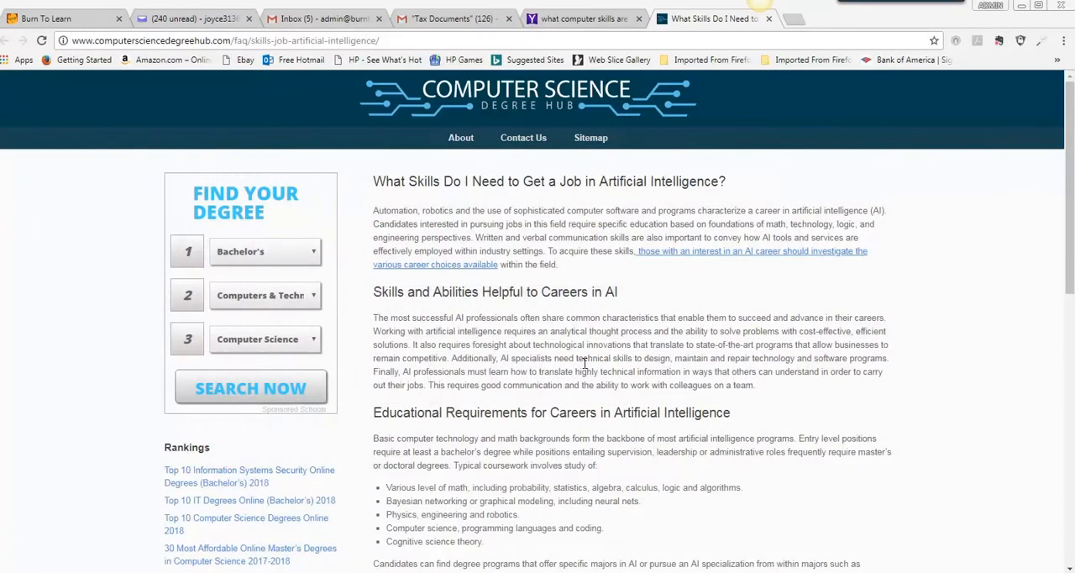
{"action": "mouse_move", "coordinate": [569, 363]}
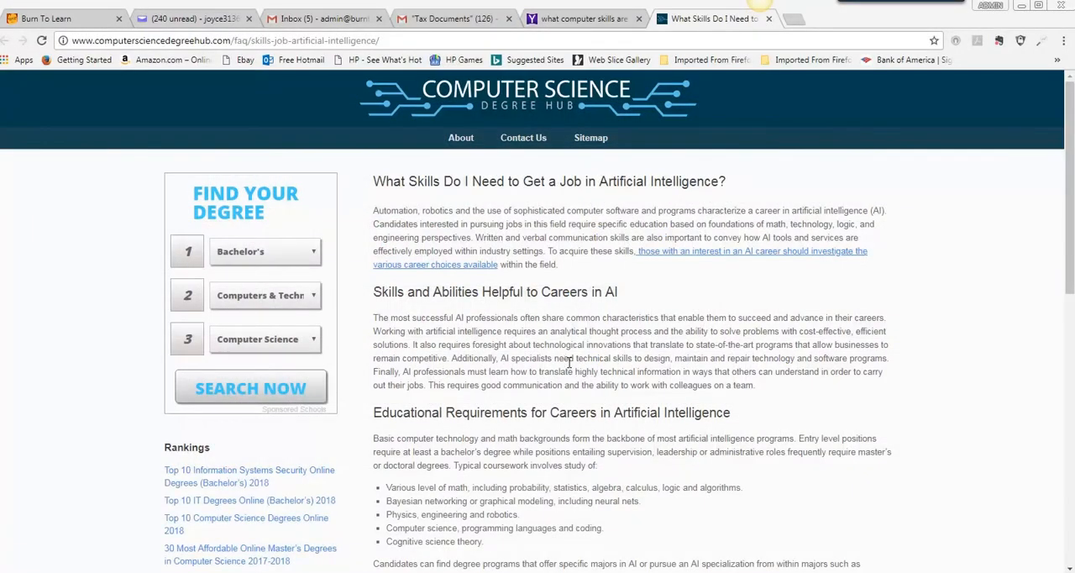
{"action": "left_click", "coordinate": [581, 19]}
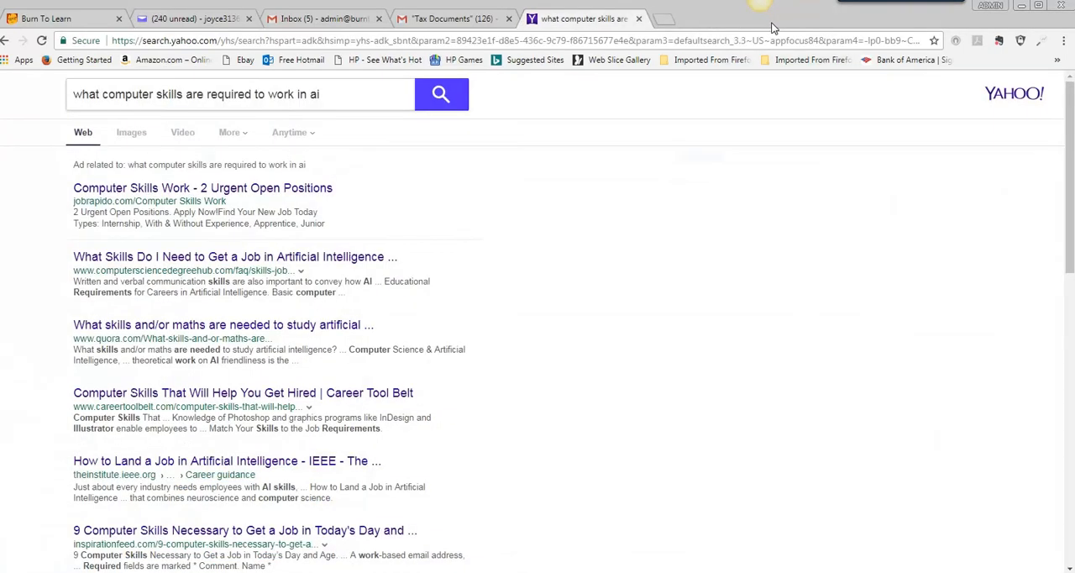
{"action": "left_click", "coordinate": [235, 255]}
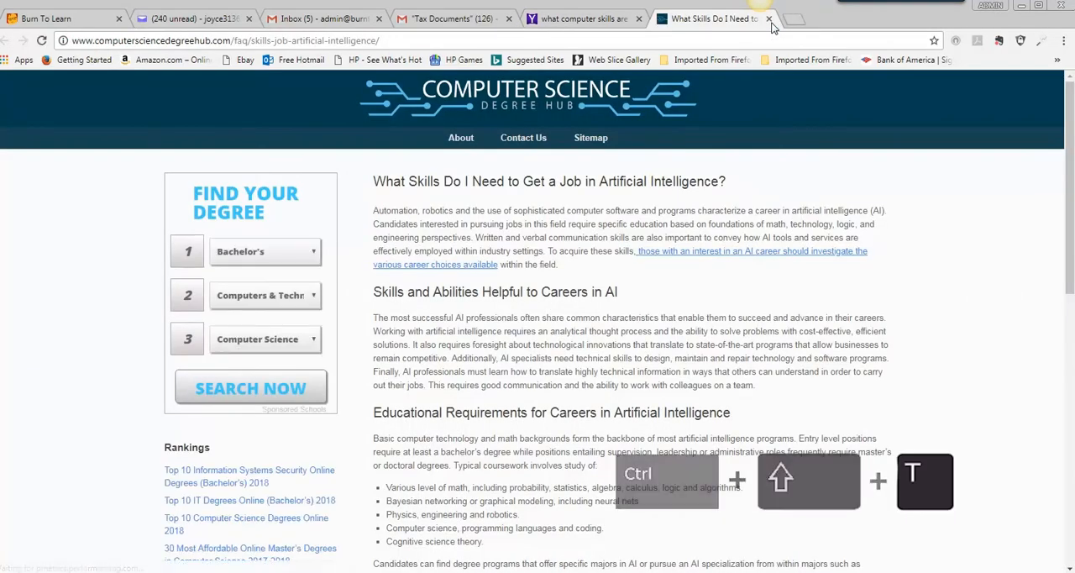